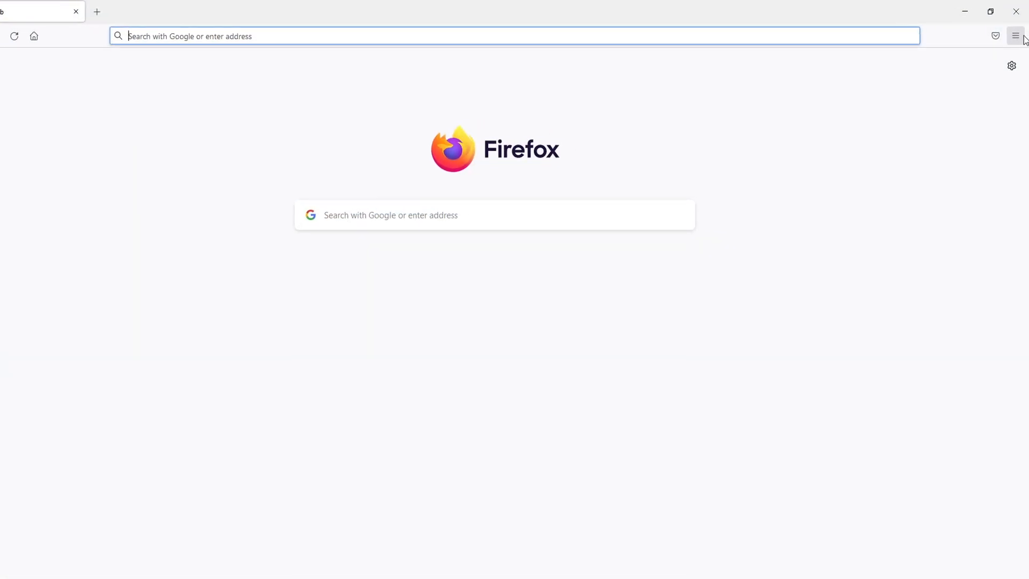
Open Firefox Settings from the hamburger menu, landing on the General section.
{"action": "left_click", "coordinate": [1013, 36]}
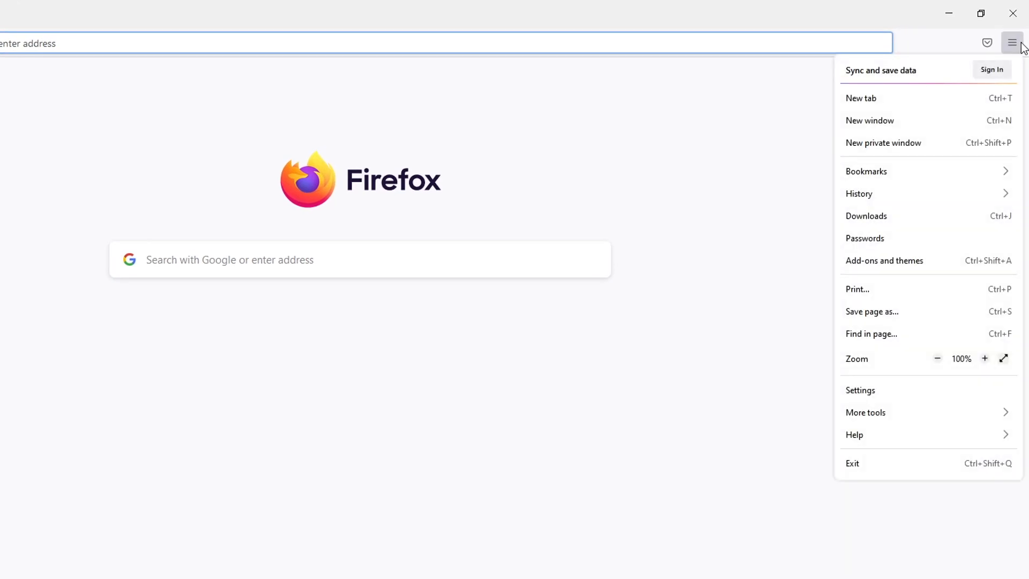
{"action": "left_click", "coordinate": [861, 391]}
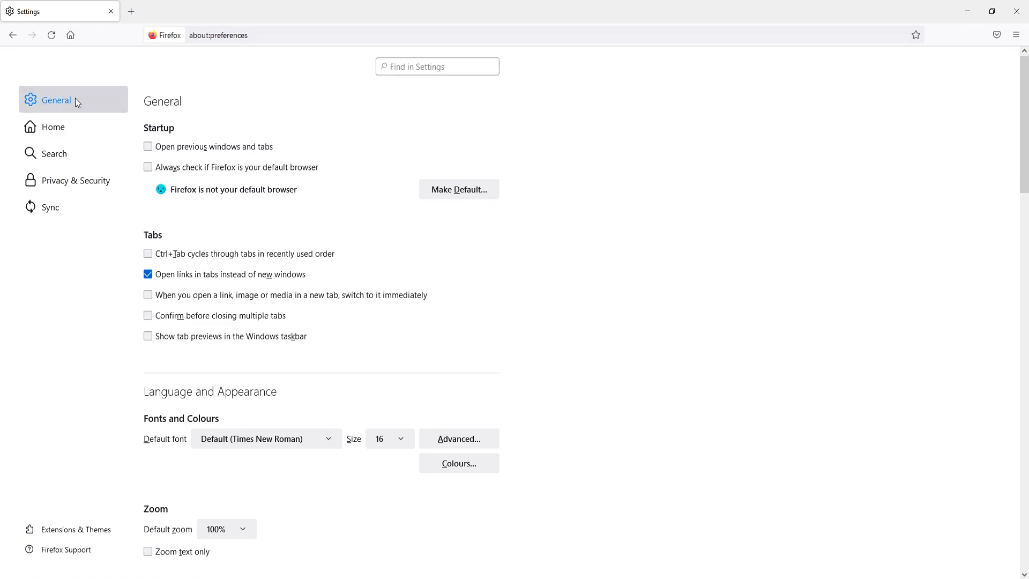
{"action": "mouse_move", "coordinate": [563, 253]}
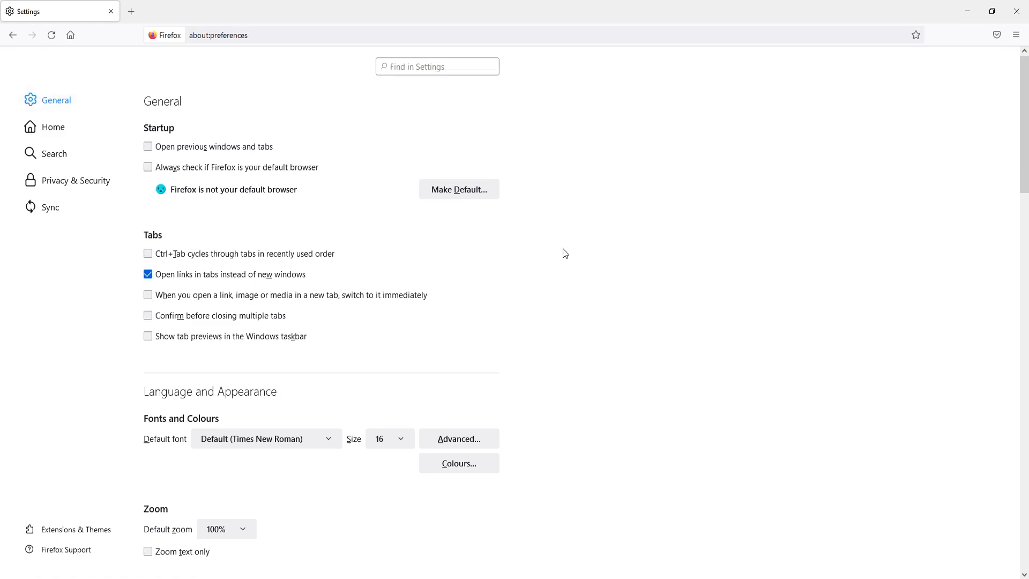
Scroll the General page down to the Performance section.
{"action": "scroll", "scroll_direction": "down", "scroll_amount": 3}
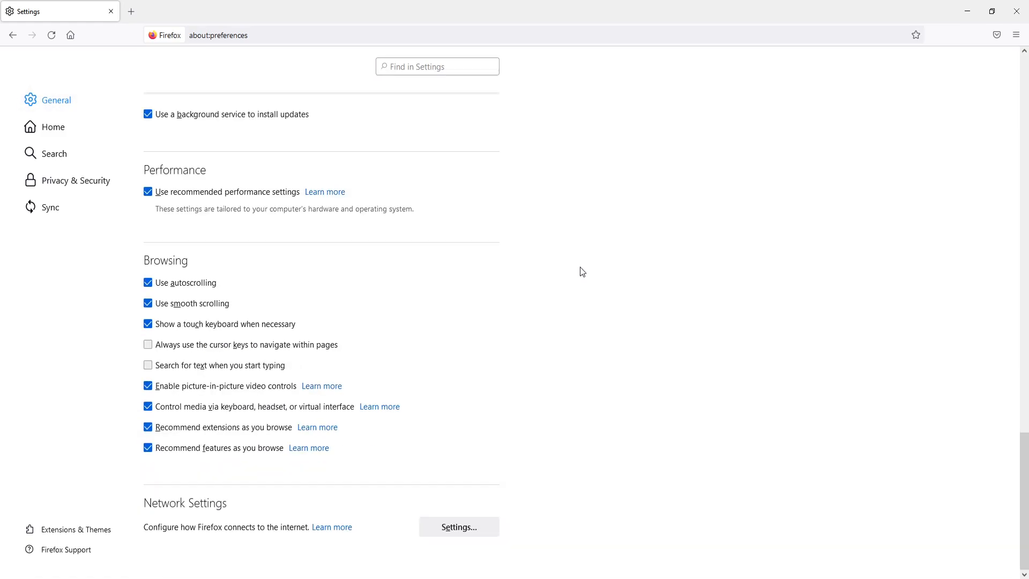
{"action": "mouse_move", "coordinate": [189, 167]}
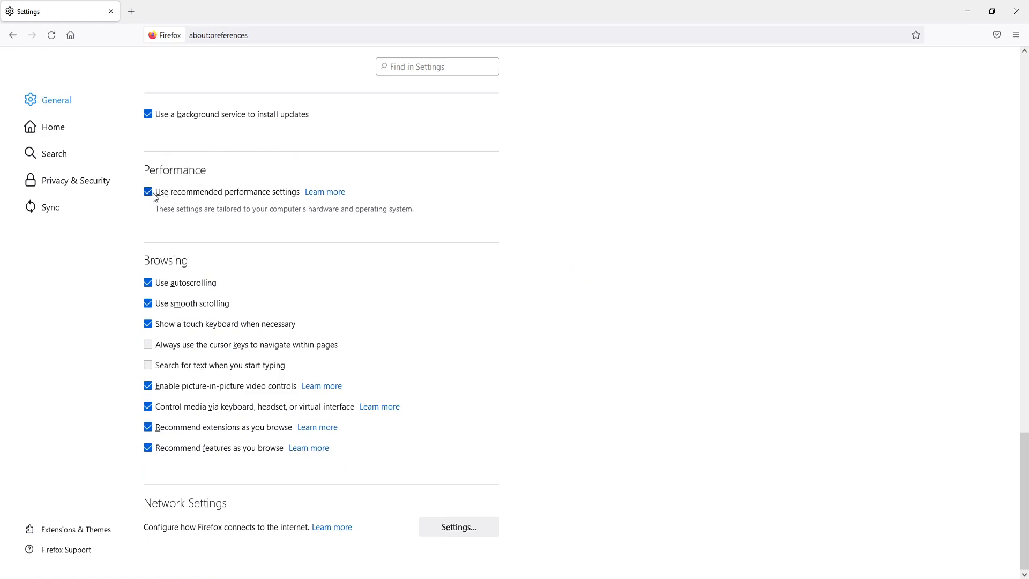
Uncheck 'Use recommended performance settings' and 'Use hardware acceleration when available'.
{"action": "left_click", "coordinate": [148, 192]}
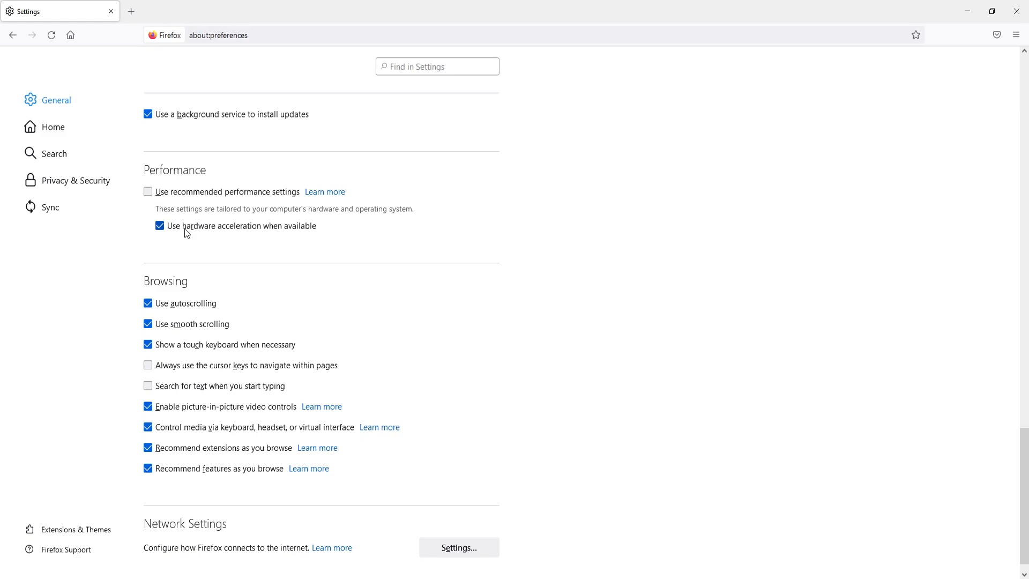
{"action": "left_click", "coordinate": [159, 226]}
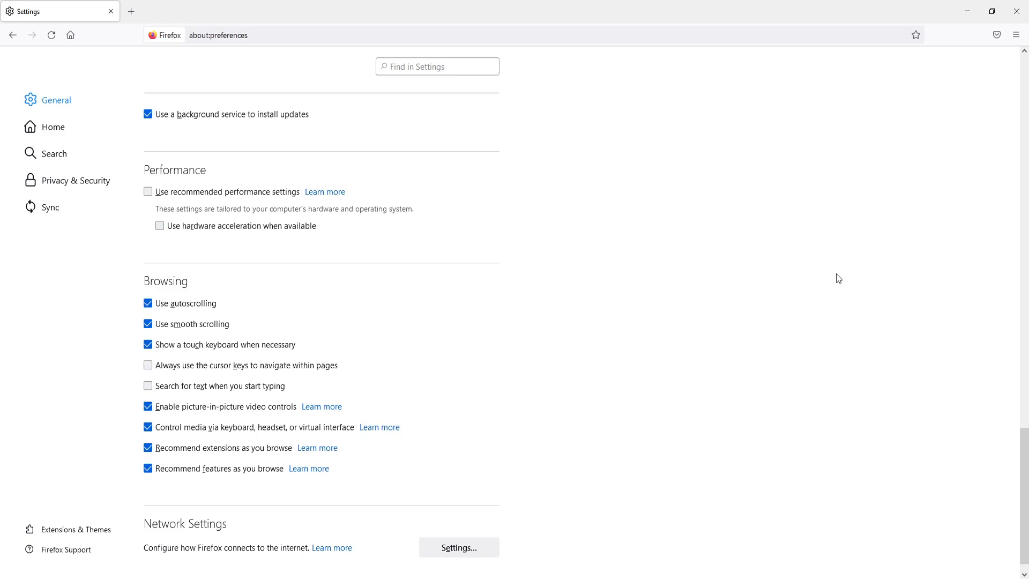